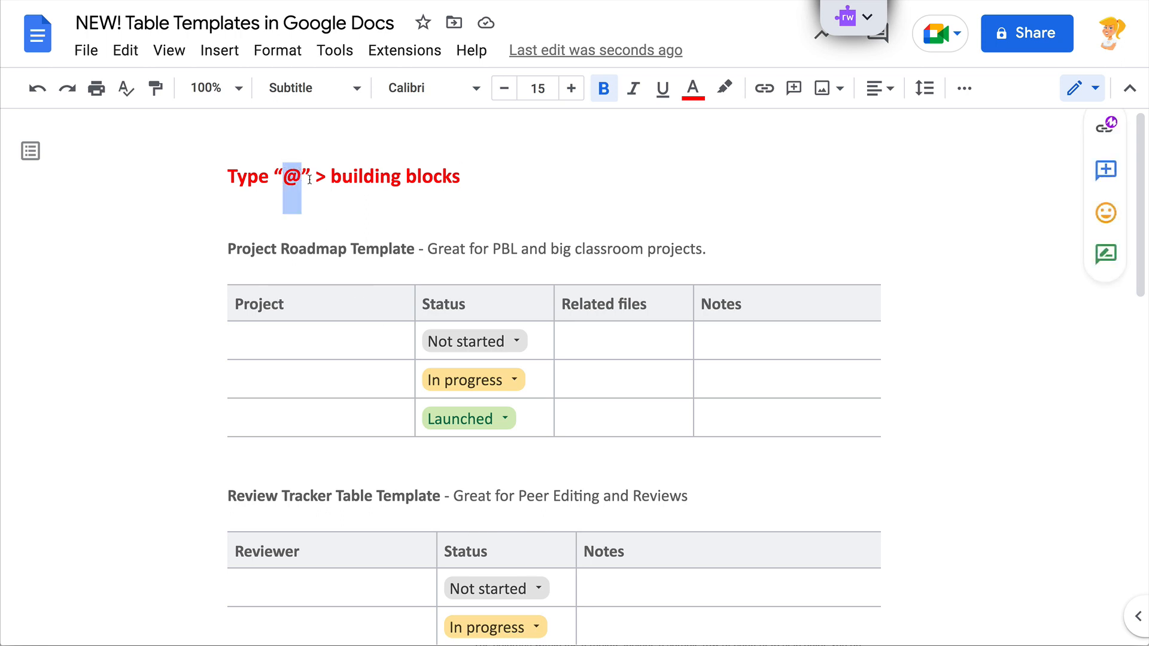
{"action": "mouse_move", "coordinate": [463, 201]}
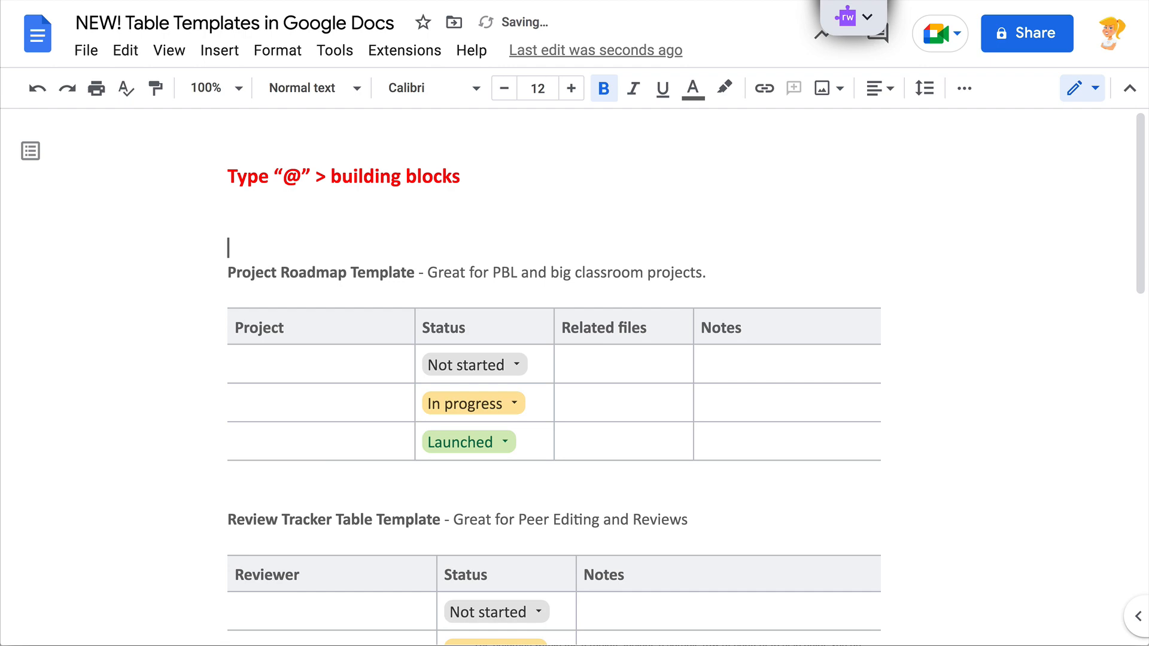
Start a smart chip with @ on the new line under the heading to show building-block templates
{"action": "type", "text": "@"}
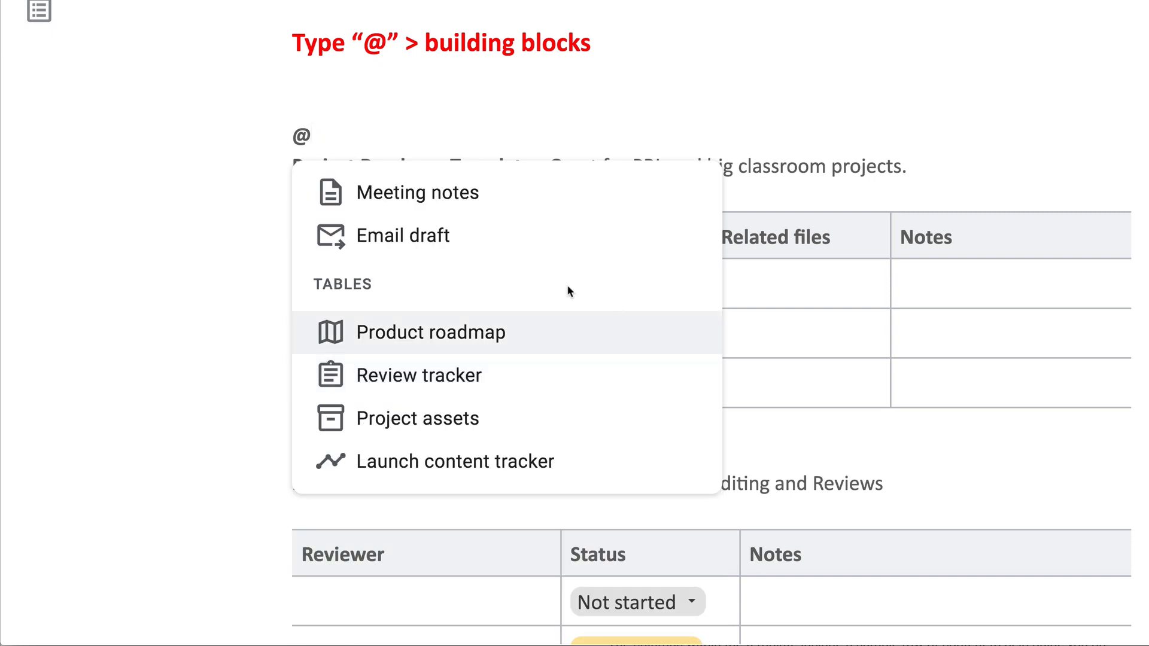
{"action": "mouse_move", "coordinate": [471, 461]}
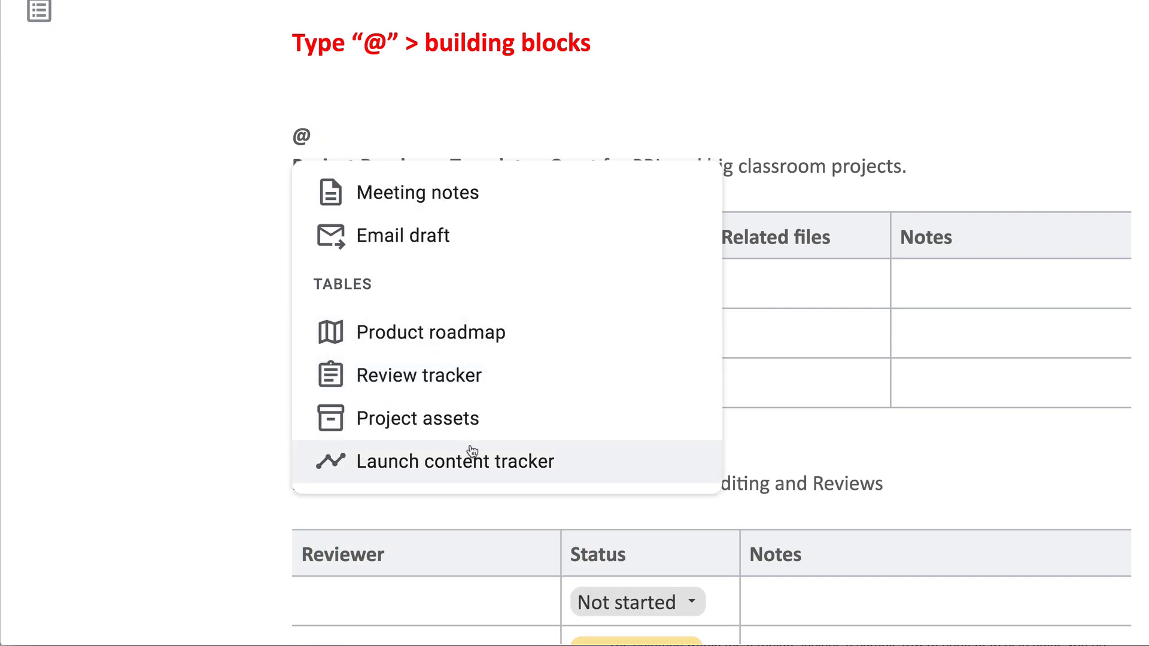
{"action": "mouse_move", "coordinate": [504, 462]}
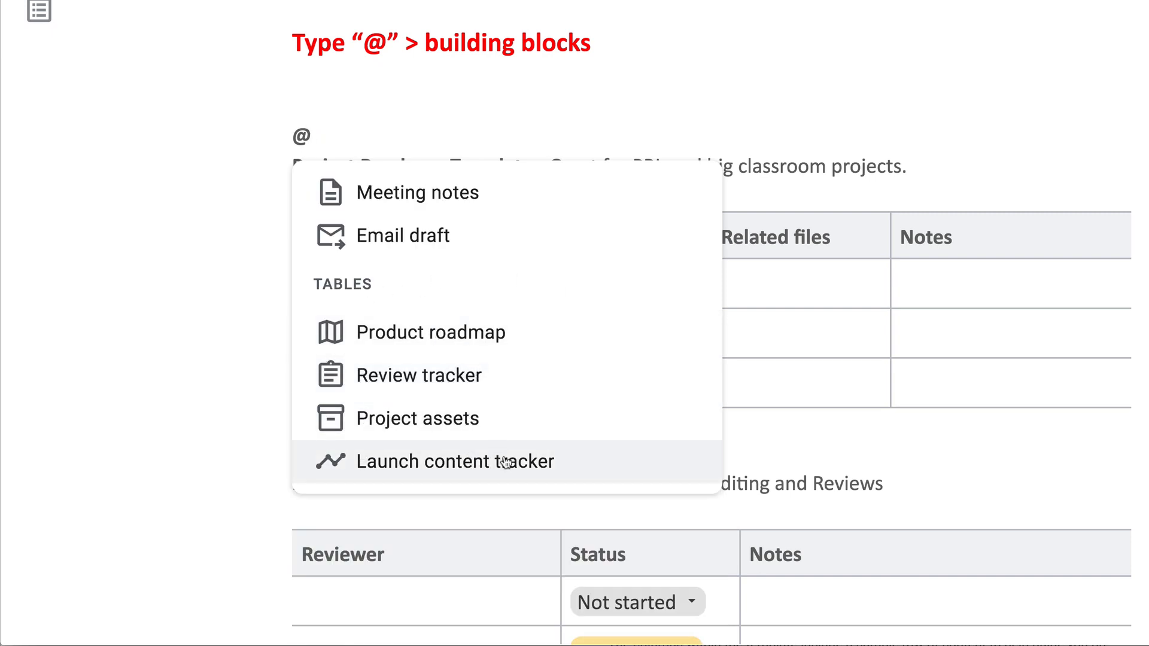
{"action": "mouse_move", "coordinate": [216, 185]}
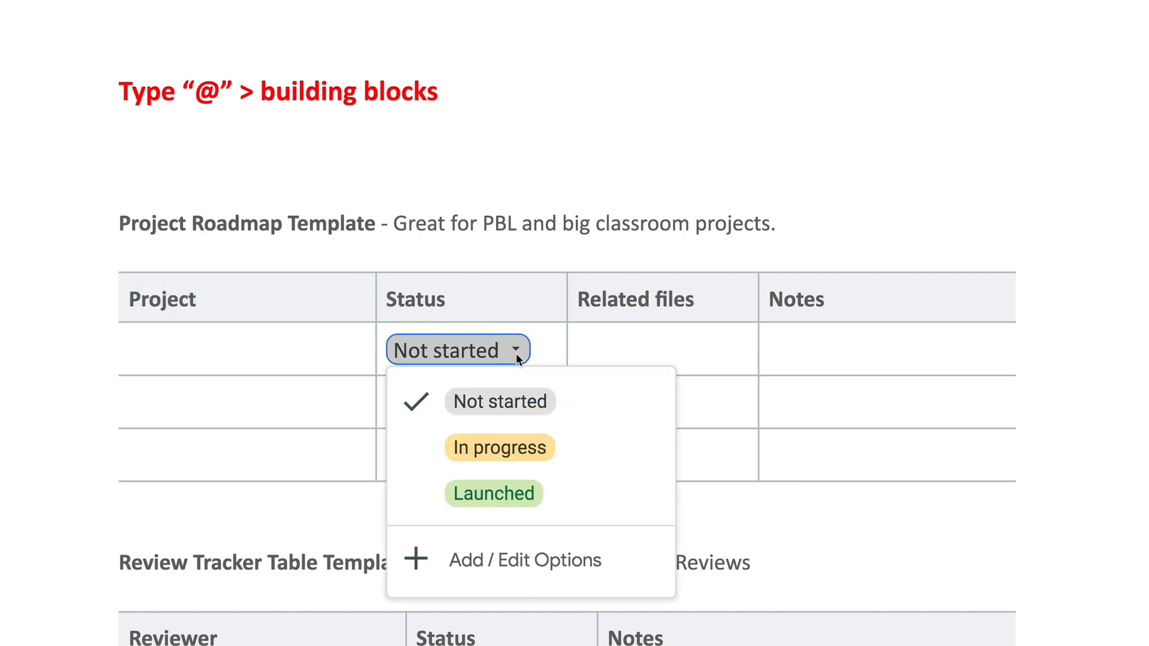
{"action": "mouse_move", "coordinate": [536, 355]}
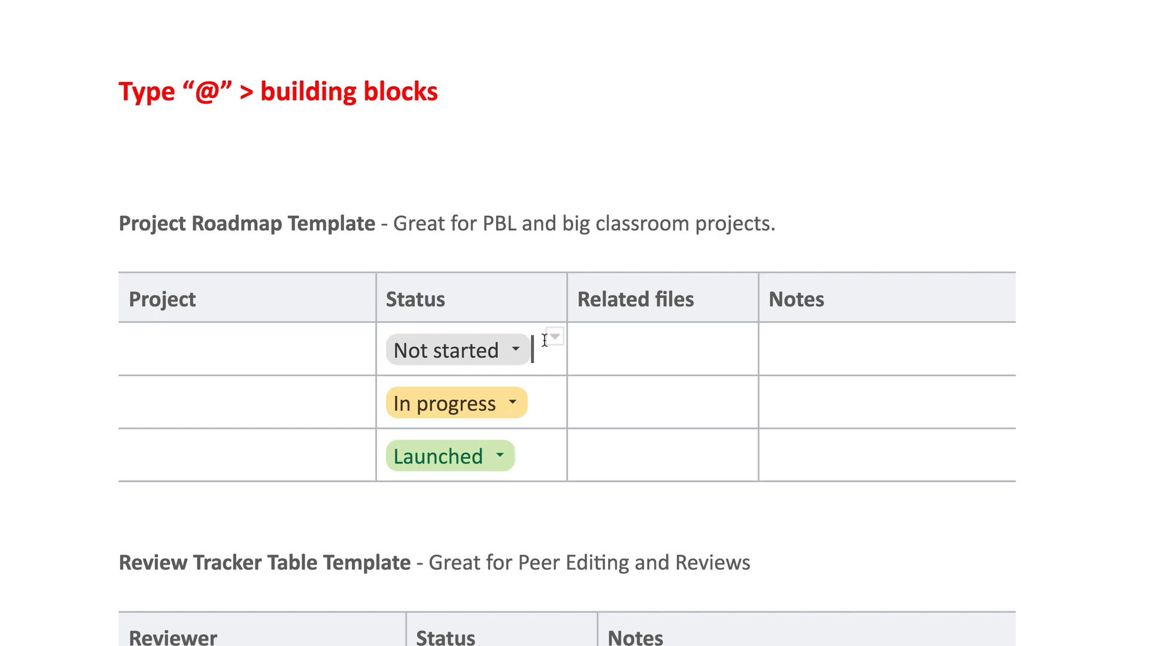
{"action": "mouse_move", "coordinate": [728, 327]}
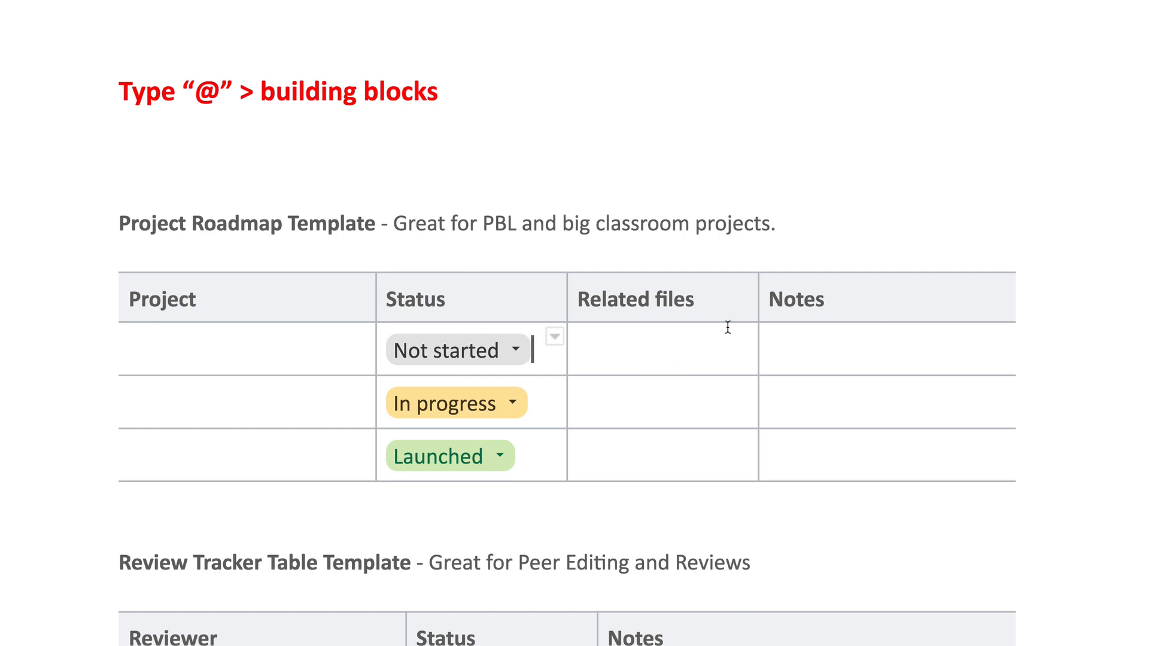
{"action": "mouse_move", "coordinate": [517, 333]}
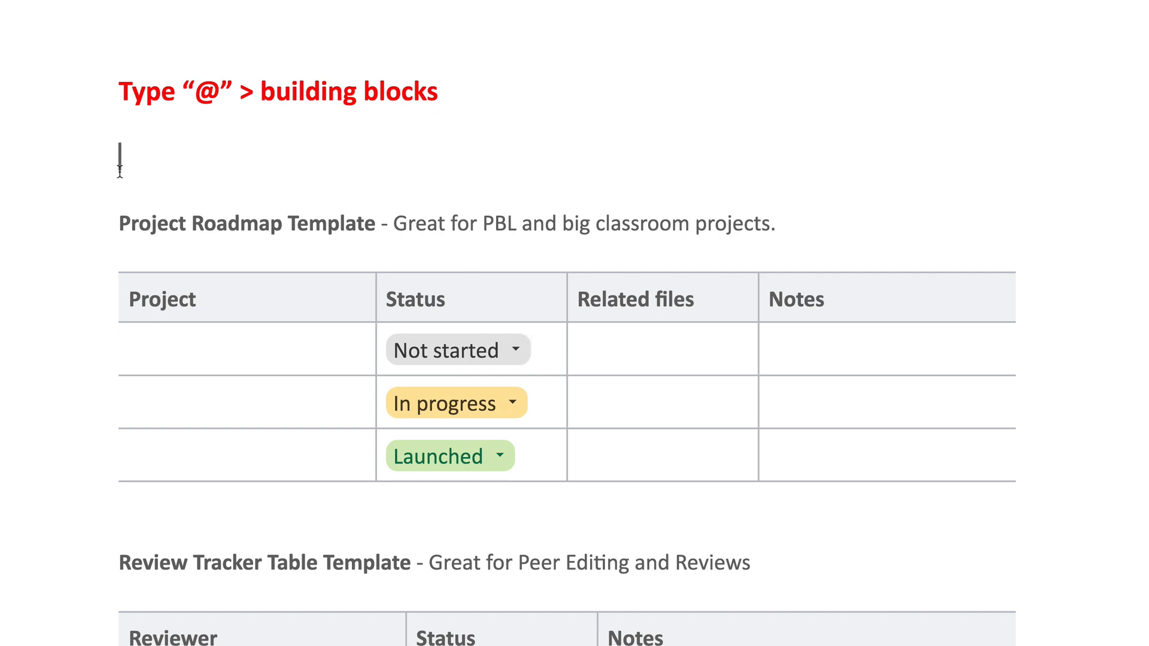
Start an @ smart chip on the blank line to show people, building blocks and file suggestions
{"action": "type", "text": "@"}
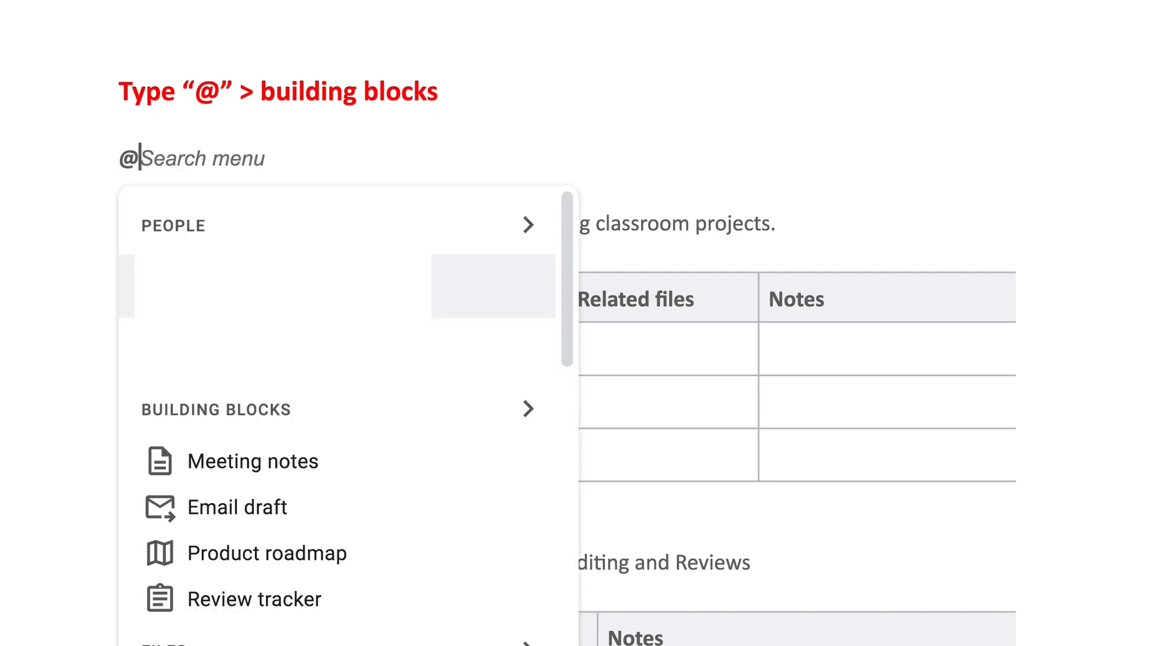
{"action": "mouse_move", "coordinate": [437, 509]}
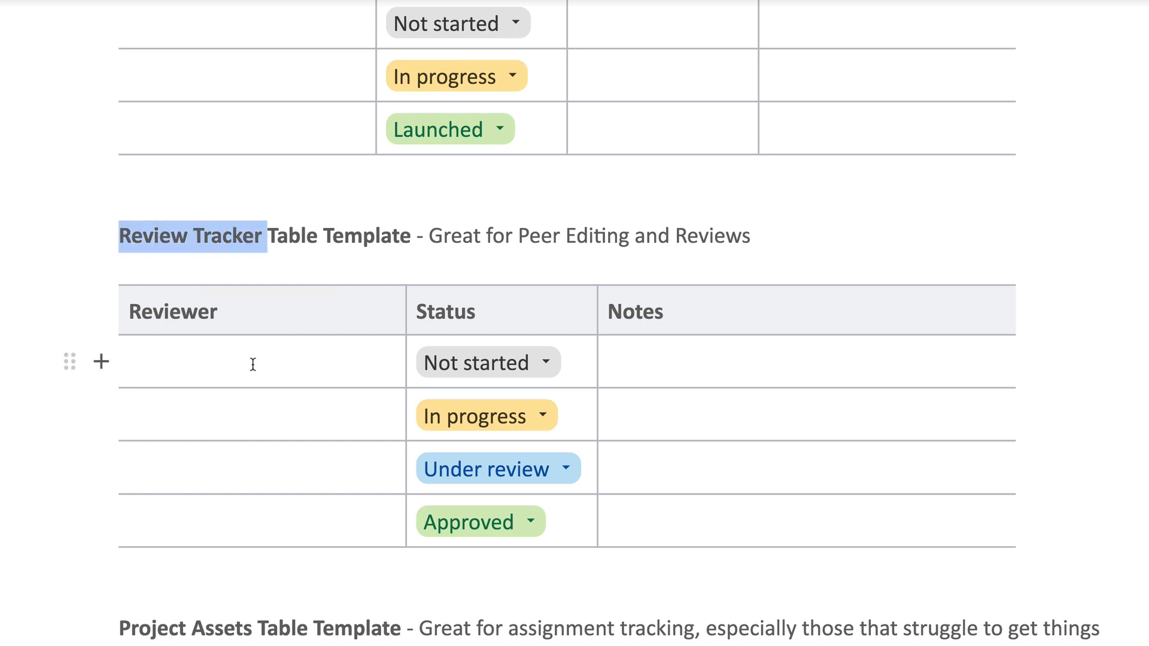
{"action": "mouse_move", "coordinate": [450, 315]}
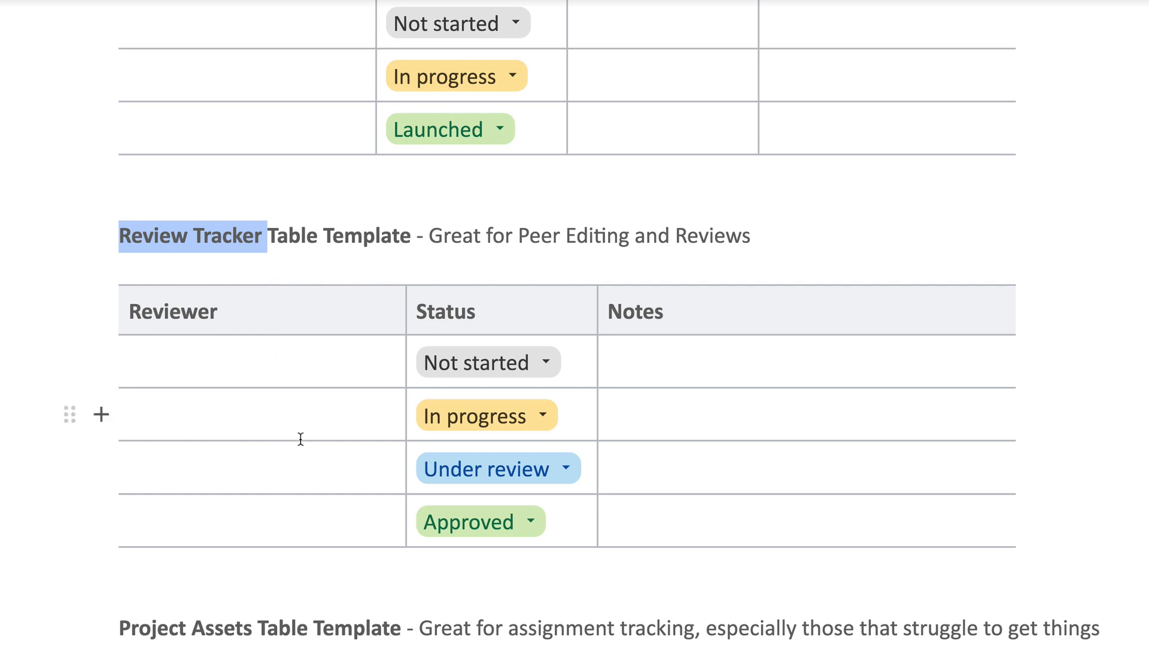
{"action": "mouse_move", "coordinate": [741, 425]}
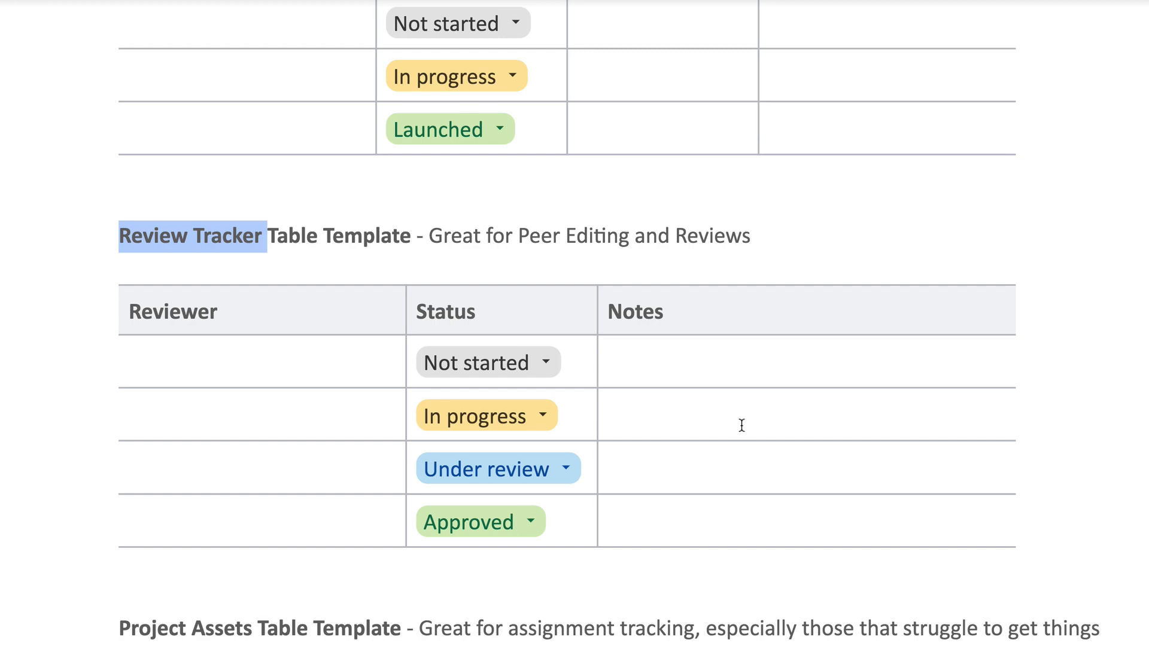
Scroll down to the Project Assets table and its first File cell
{"action": "scroll", "scroll_direction": "down", "scroll_amount": 3}
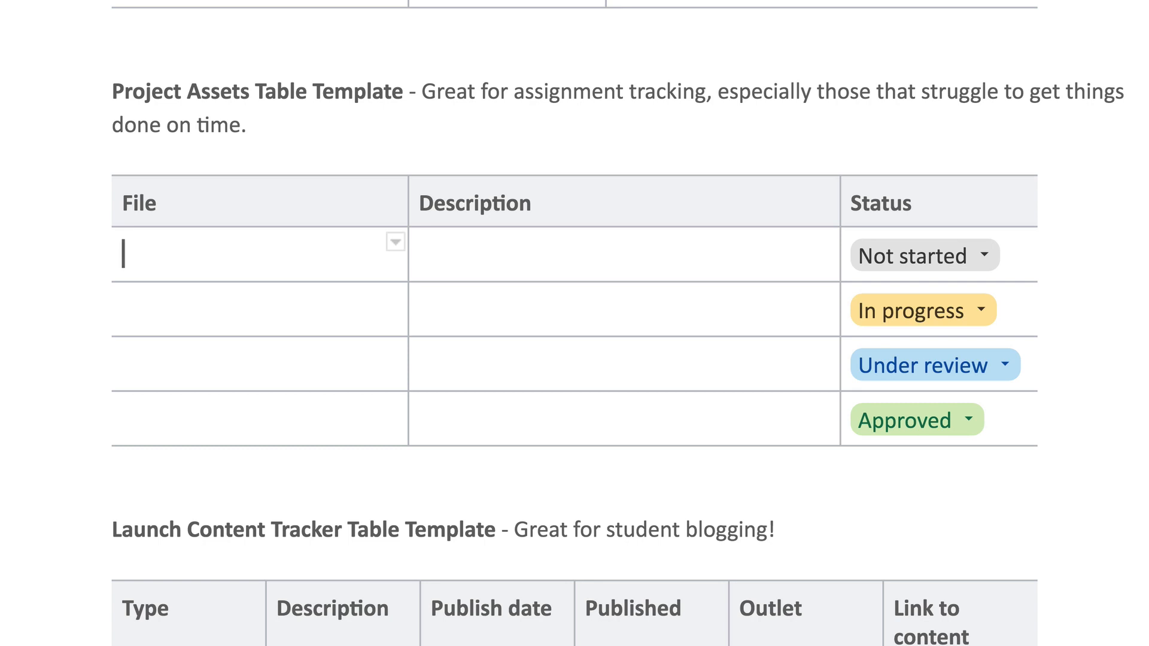
Insert the 'Emoji Reactions in Google Docs' file chip into the first File cell via @
{"action": "type", "text": "@"}
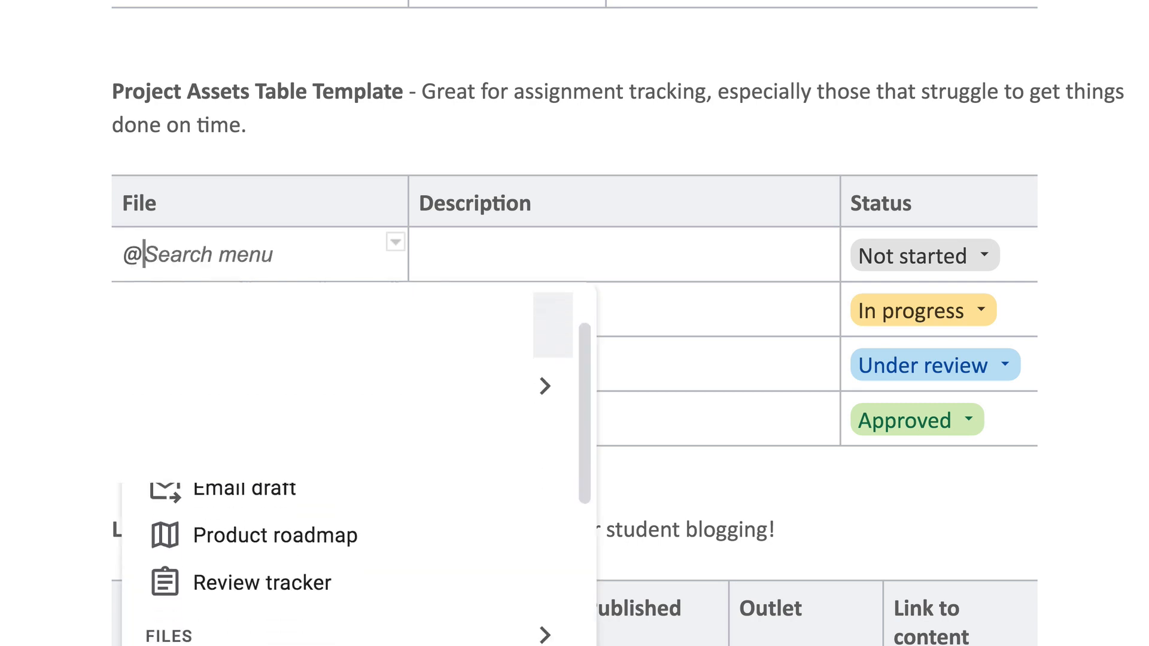
{"action": "scroll", "scroll_direction": "down", "scroll_amount": 3}
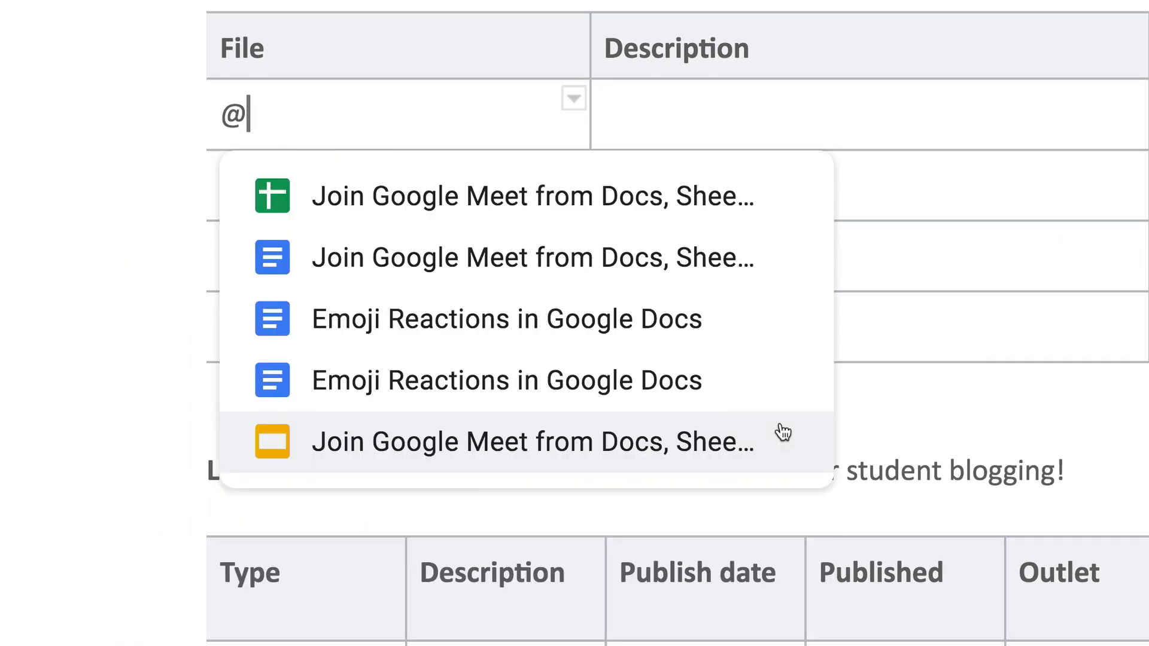
{"action": "mouse_move", "coordinate": [556, 387]}
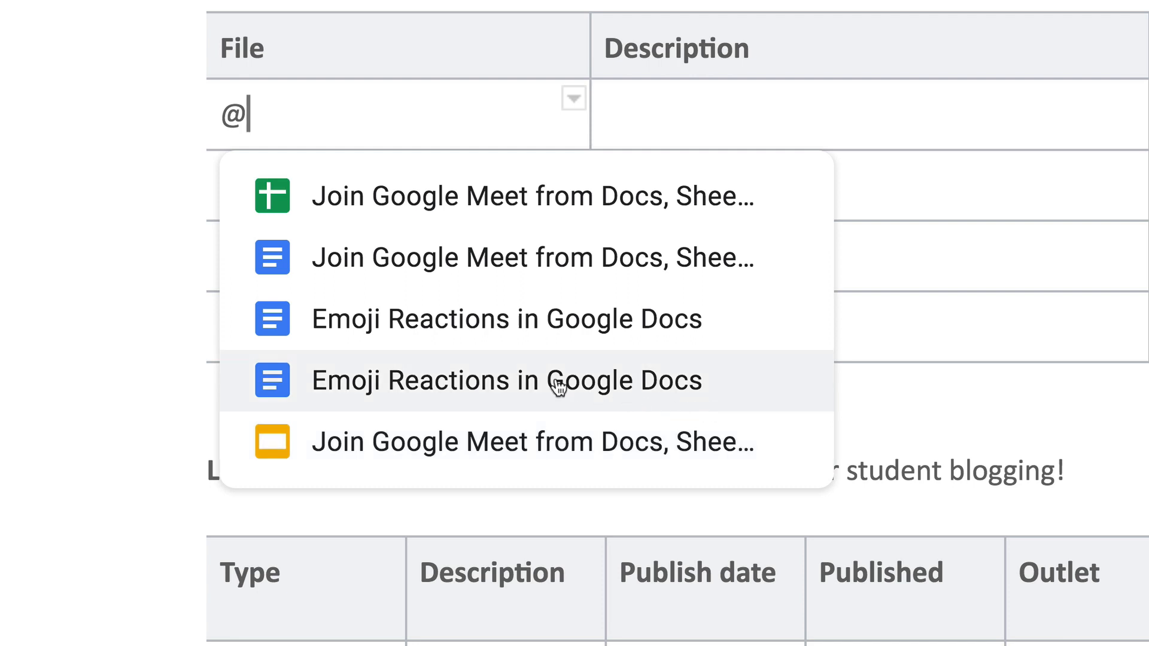
{"action": "left_click", "coordinate": [505, 380]}
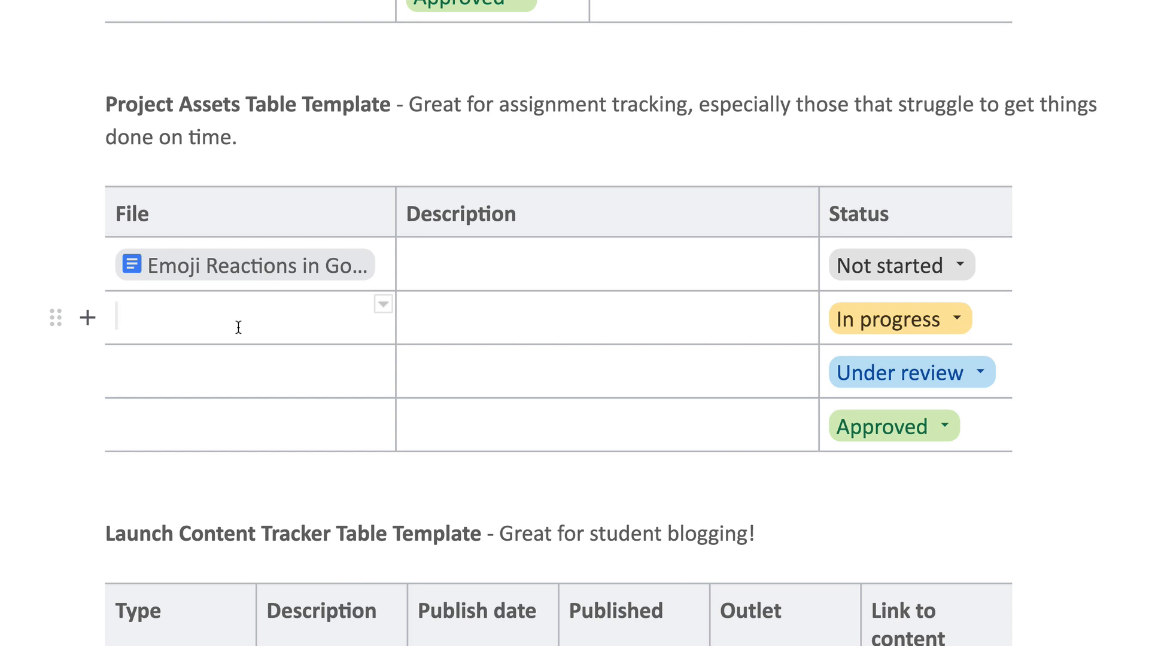
{"action": "scroll", "scroll_direction": "down", "scroll_amount": 3}
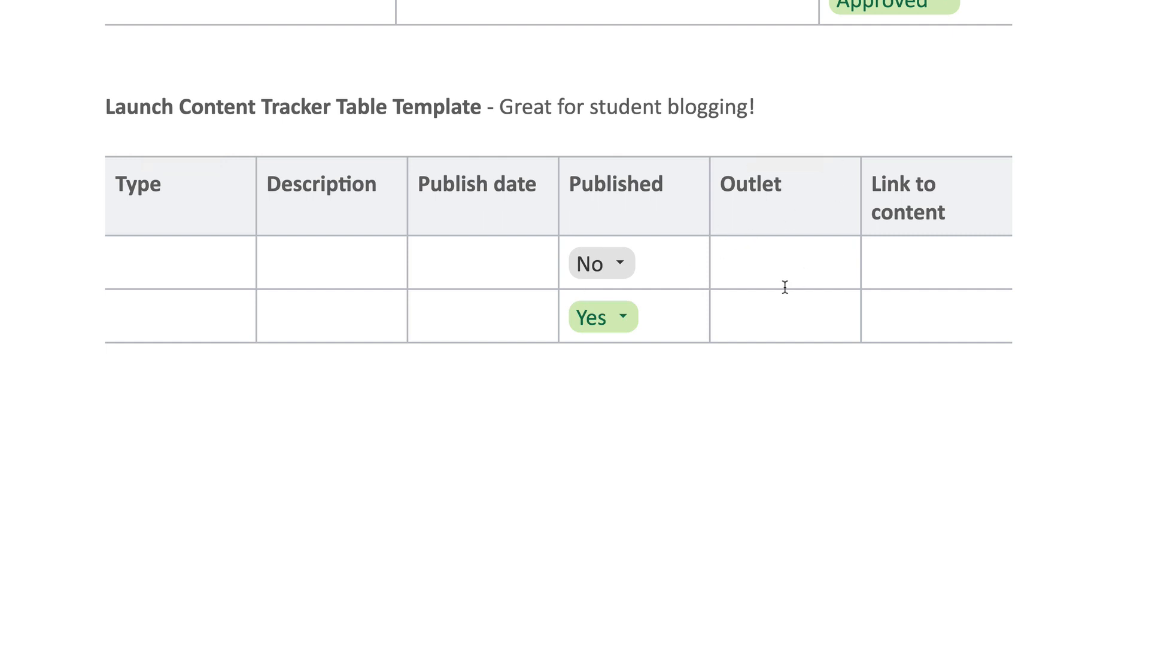
{"action": "mouse_move", "coordinate": [945, 292]}
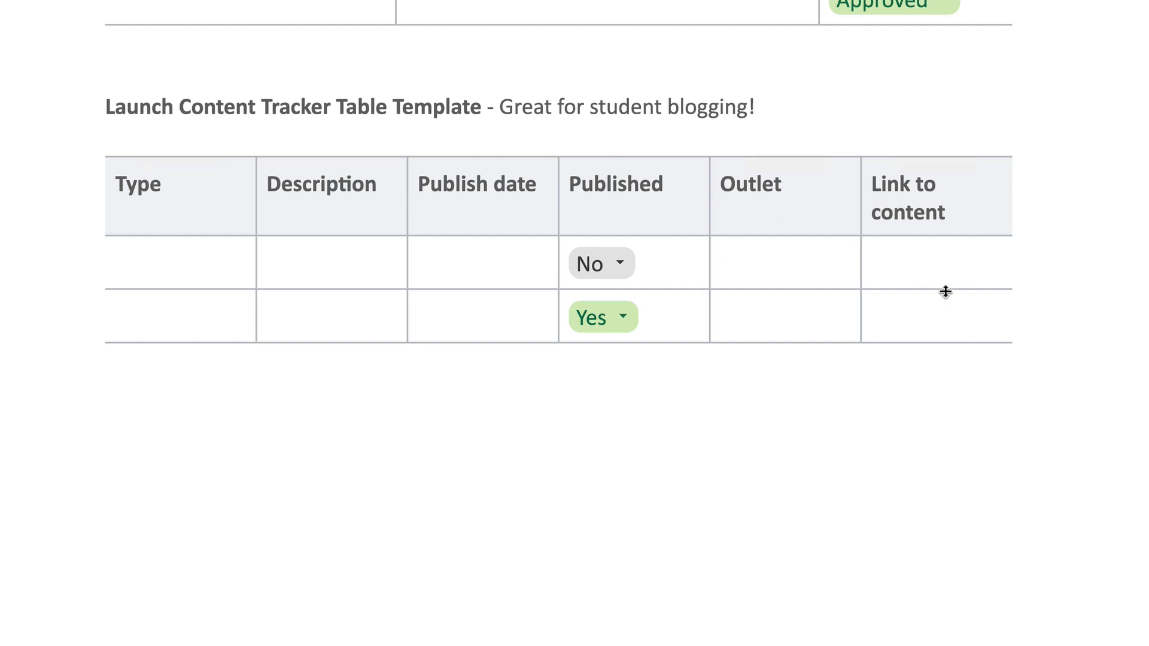
{"action": "mouse_move", "coordinate": [946, 292]}
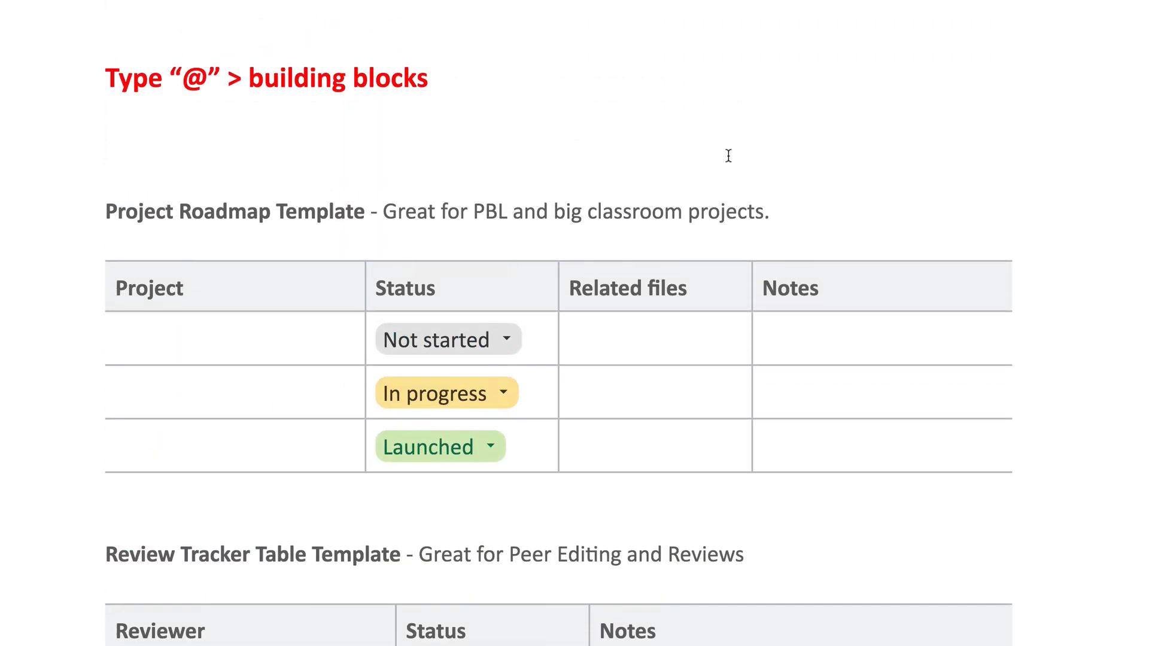
{"action": "mouse_move", "coordinate": [923, 90]}
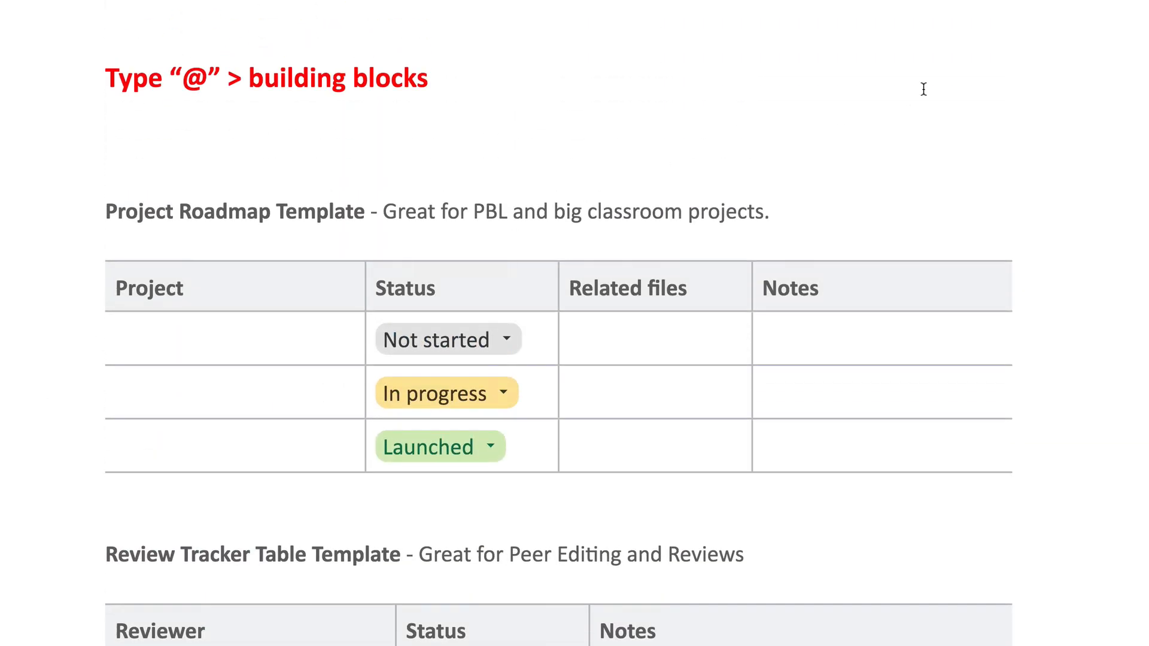